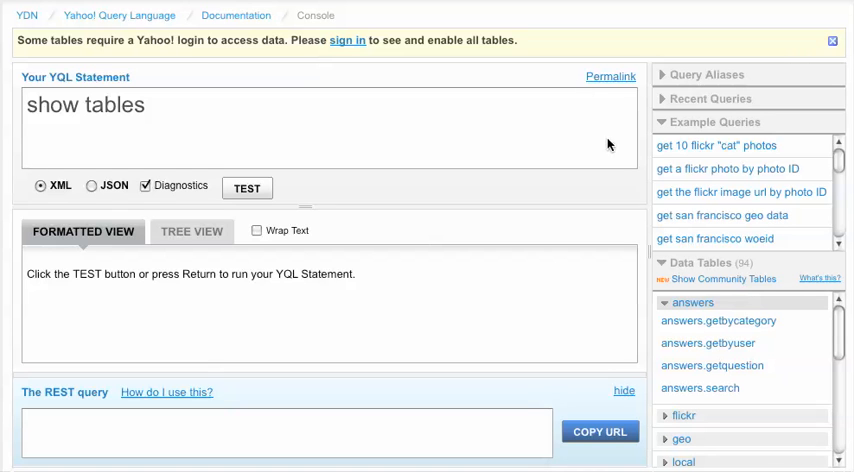
pyautogui.moveTo(528, 135)
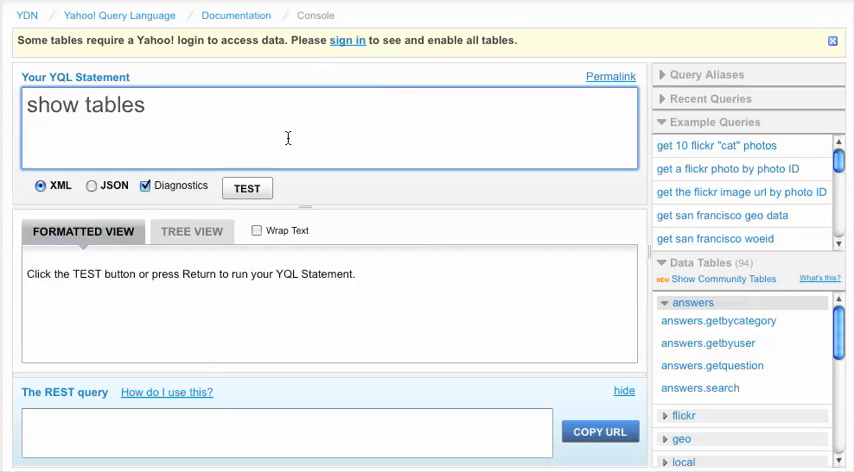
pyautogui.moveTo(505, 298)
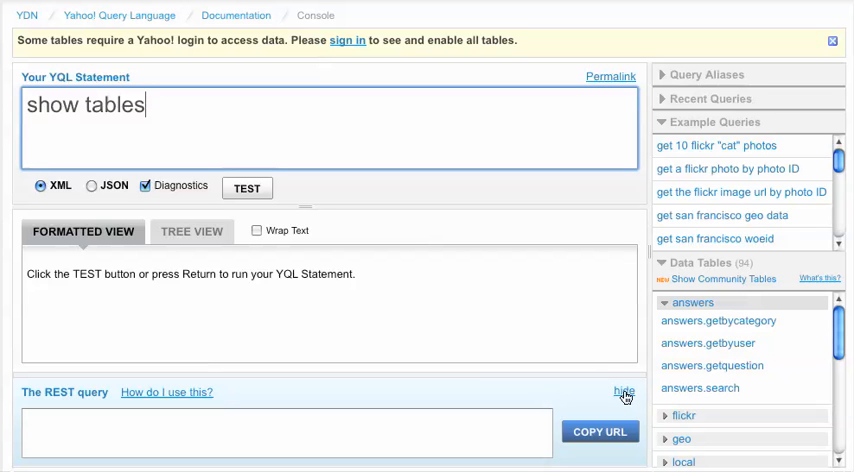
# Step: Collapse the REST query area, run 'show tables' to list data tables, and enlarge the statement box
pyautogui.click(623, 391)
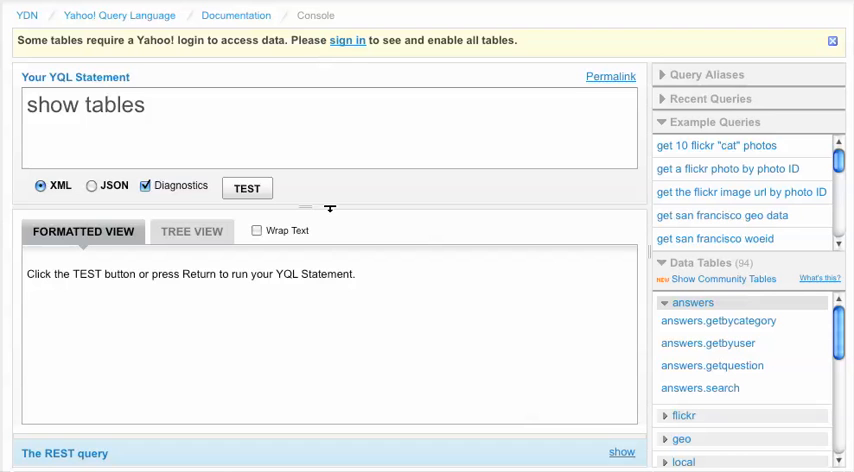
pyautogui.click(247, 188)
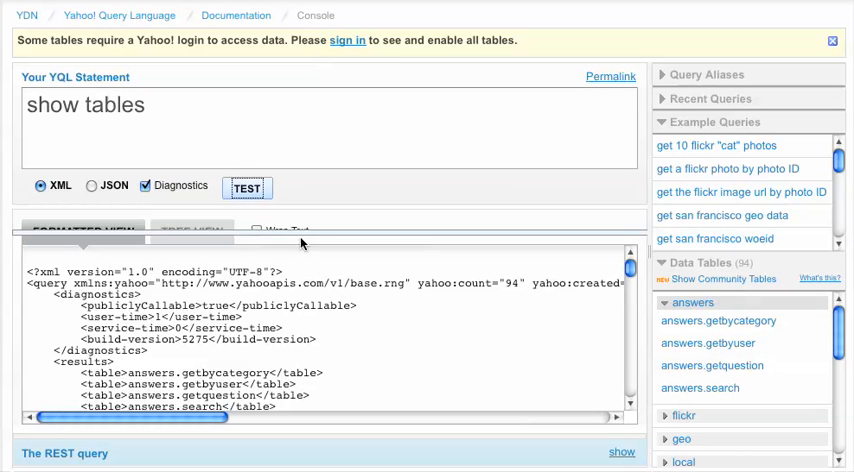
pyautogui.click(83, 231)
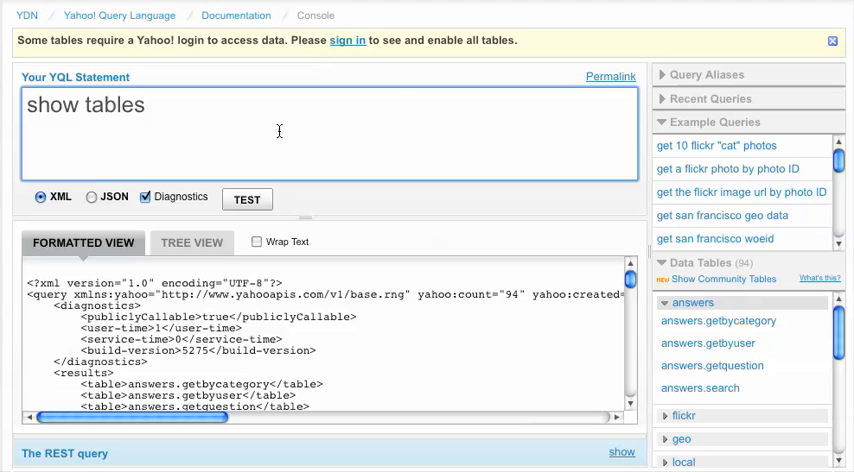
pyautogui.moveTo(703, 82)
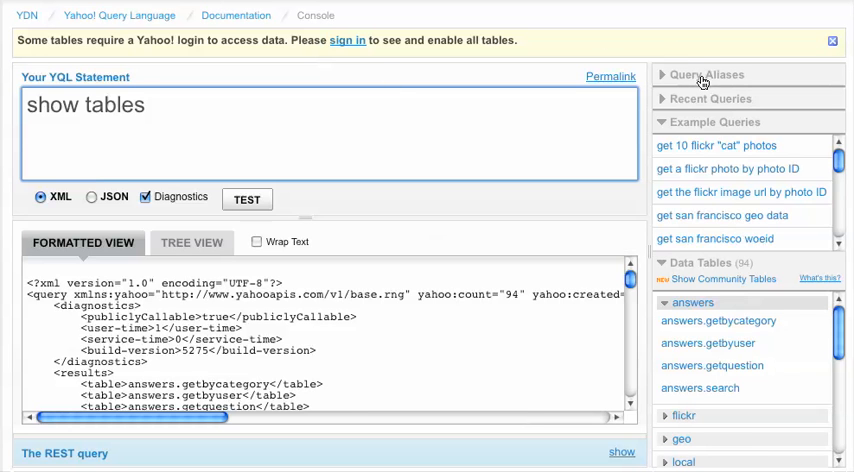
pyautogui.click(708, 74)
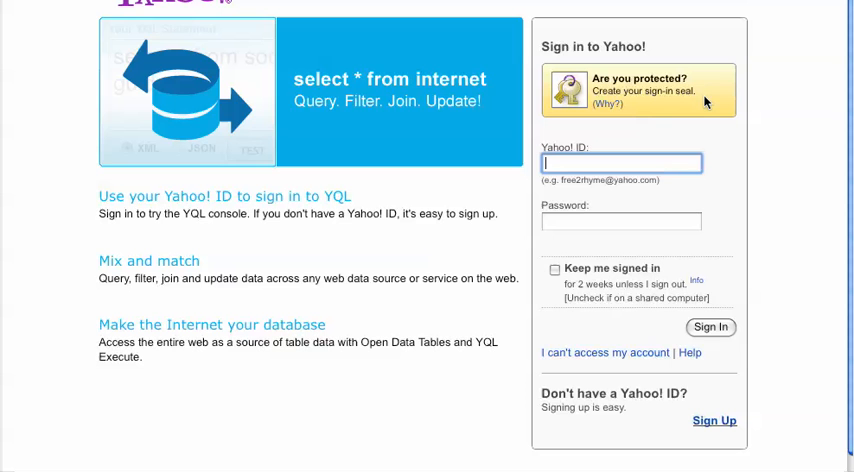
pyautogui.write('pjdonnellywork')
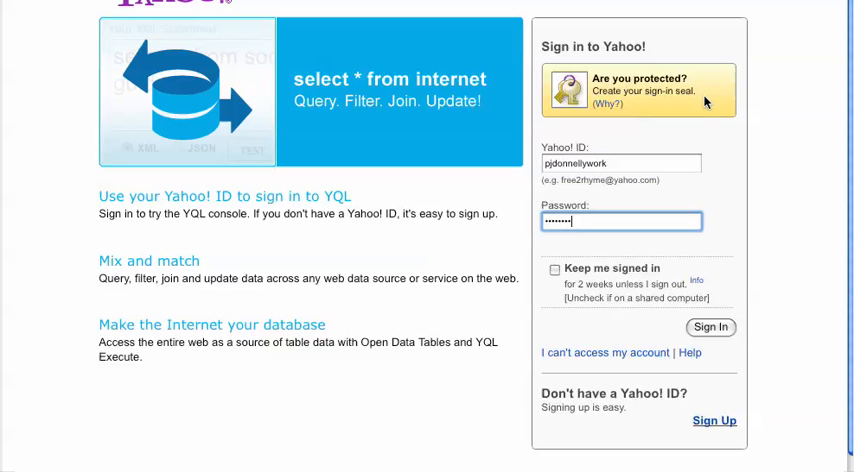
pyautogui.click(710, 327)
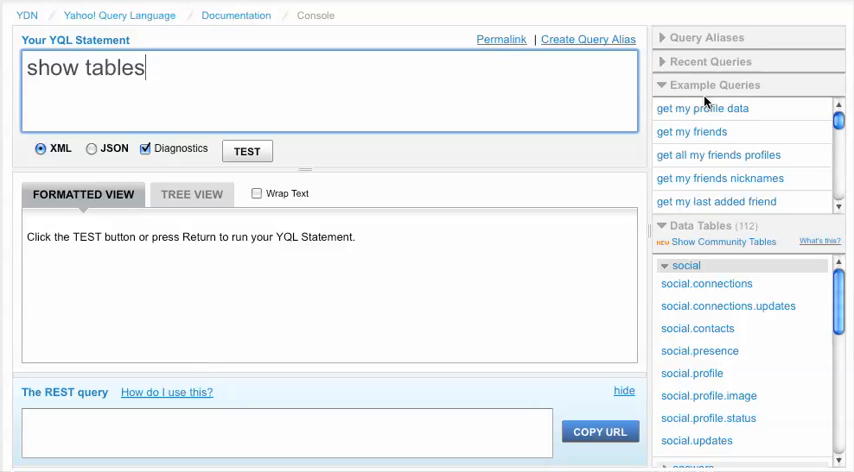
pyautogui.moveTo(362, 172)
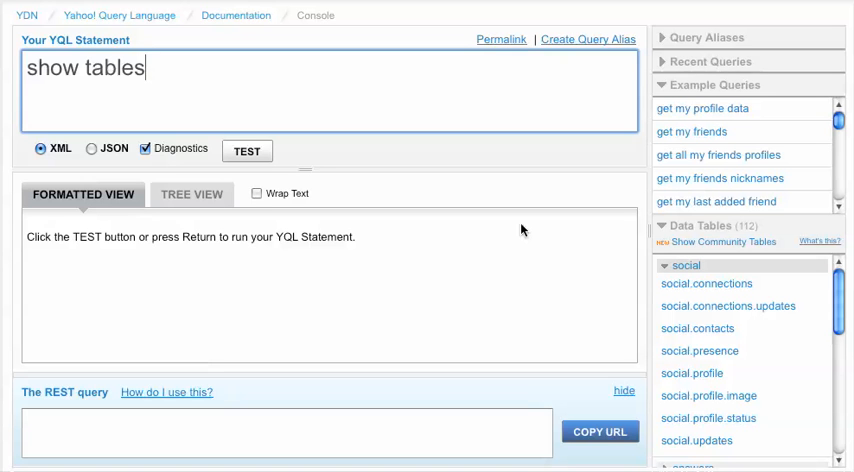
pyautogui.moveTo(258, 143)
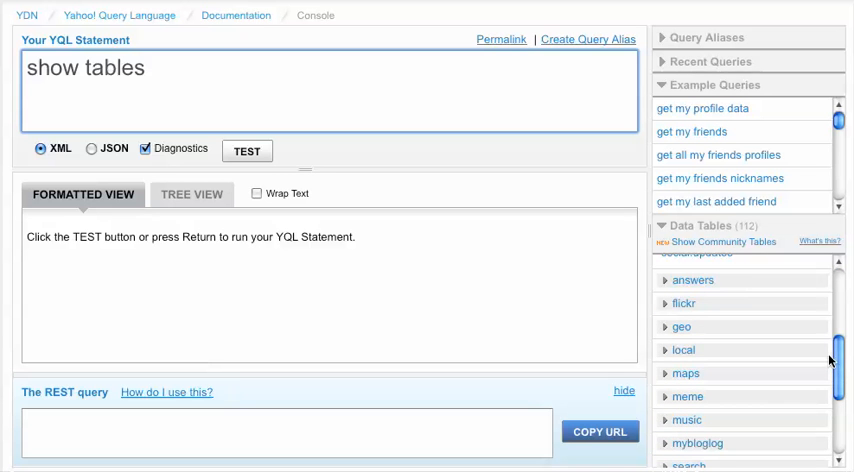
# Step: Expand the flickr data tables and run select * from flickr.photos.interestingness(20)
pyautogui.click(684, 303)
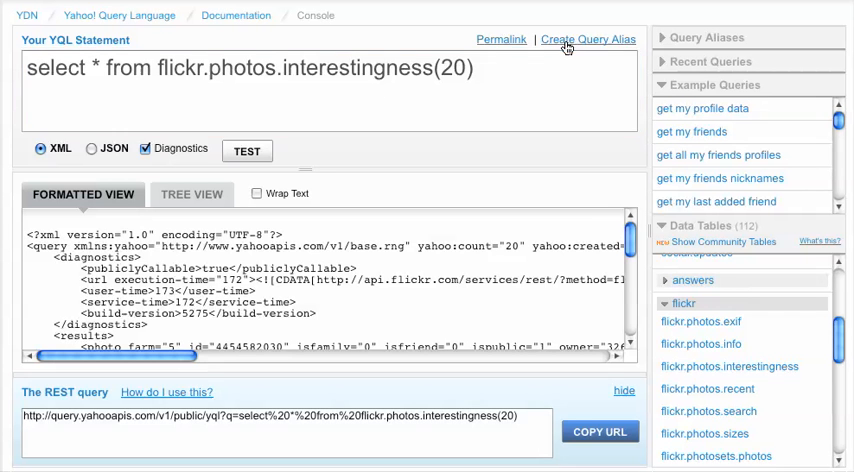
pyautogui.click(588, 39)
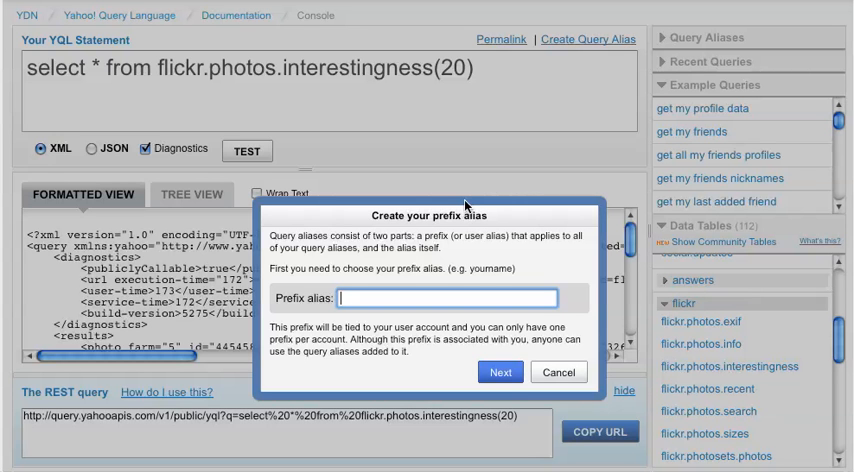
pyautogui.click(447, 298)
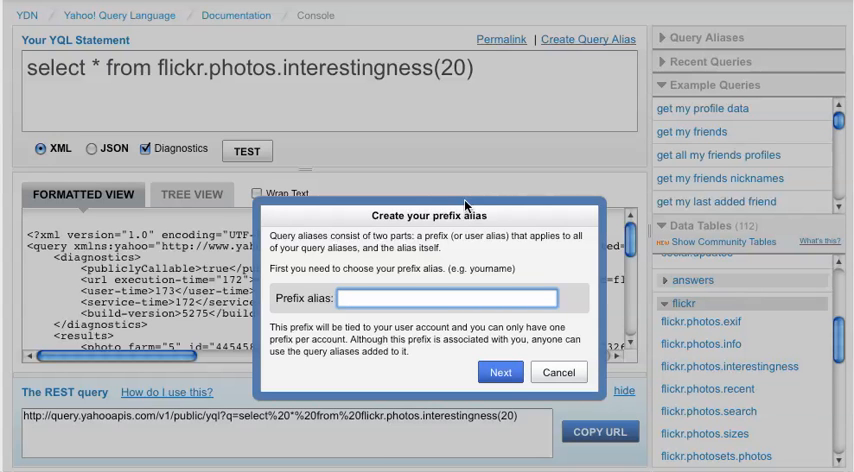
pyautogui.write('pjdonnellywork')
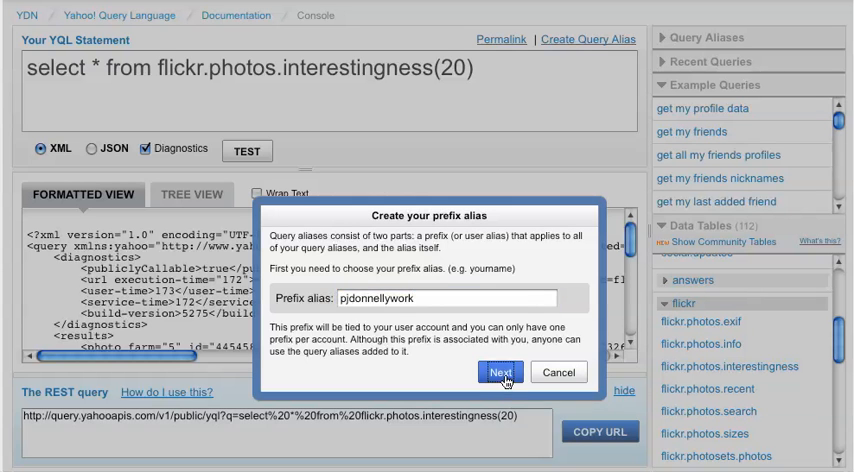
pyautogui.click(500, 373)
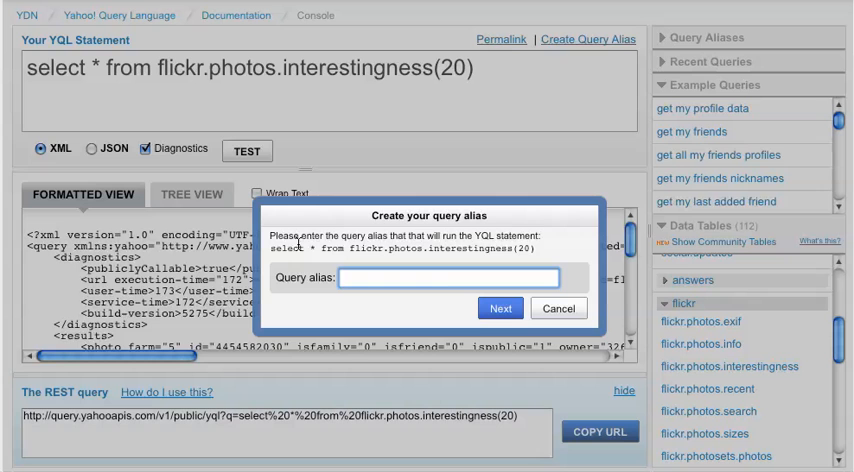
pyautogui.moveTo(437, 283)
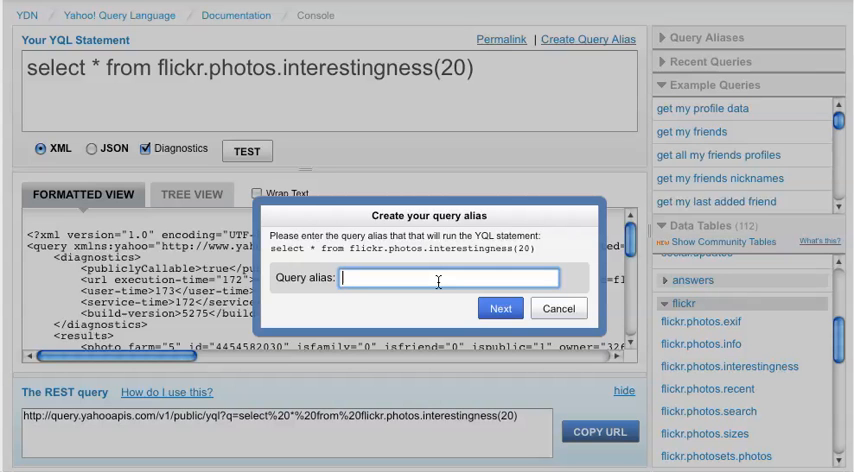
# Step: Name the Flickr query alias 'flickr' and dismiss its endpoints summary
pyautogui.write('flickr')
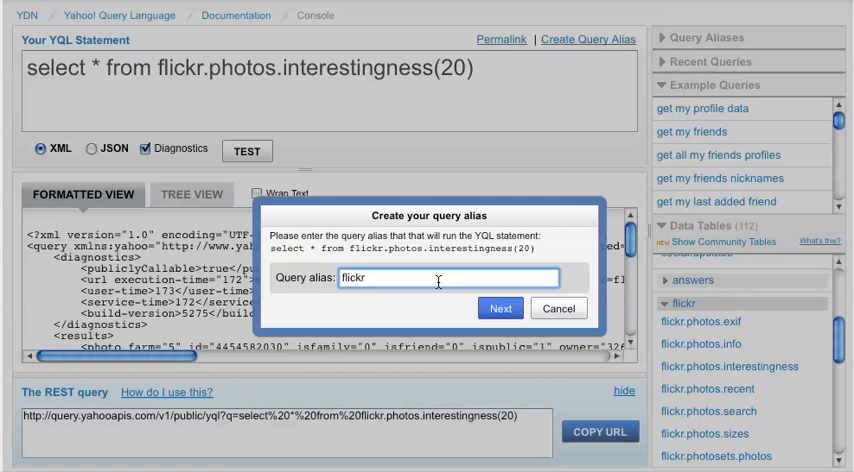
pyautogui.click(500, 308)
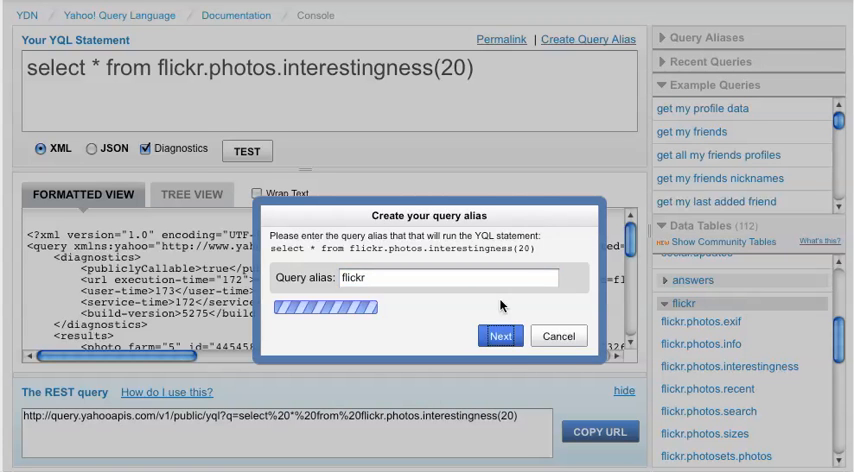
pyautogui.click(494, 335)
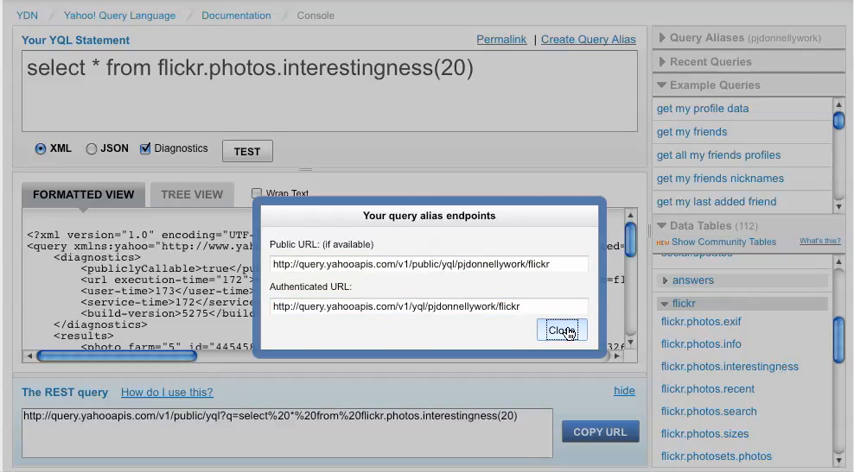
pyautogui.click(562, 330)
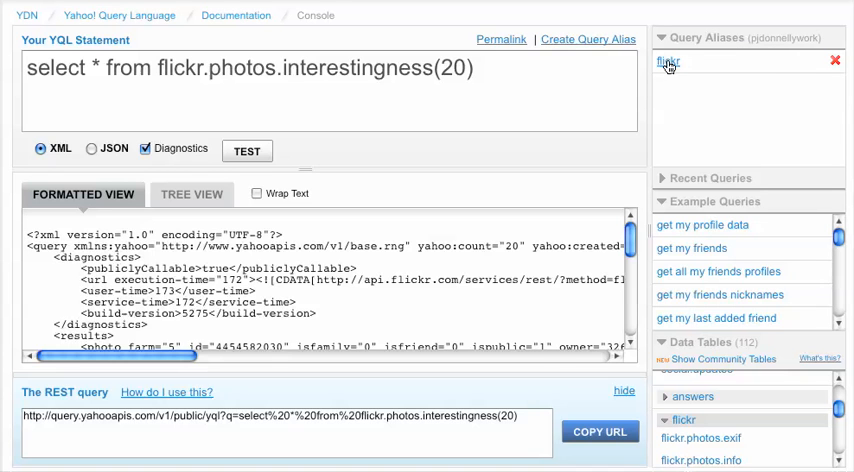
# Step: Select the flickr alias so the REST query shows its short endpoint URL
pyautogui.click(668, 62)
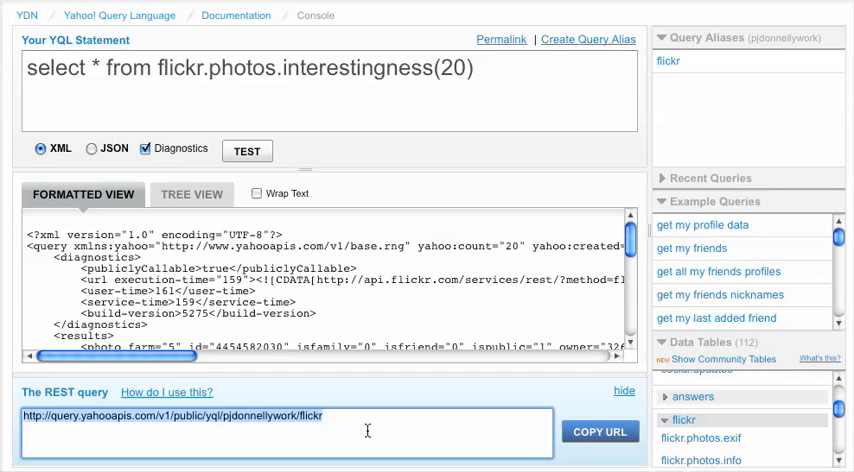
pyautogui.moveTo(541, 96)
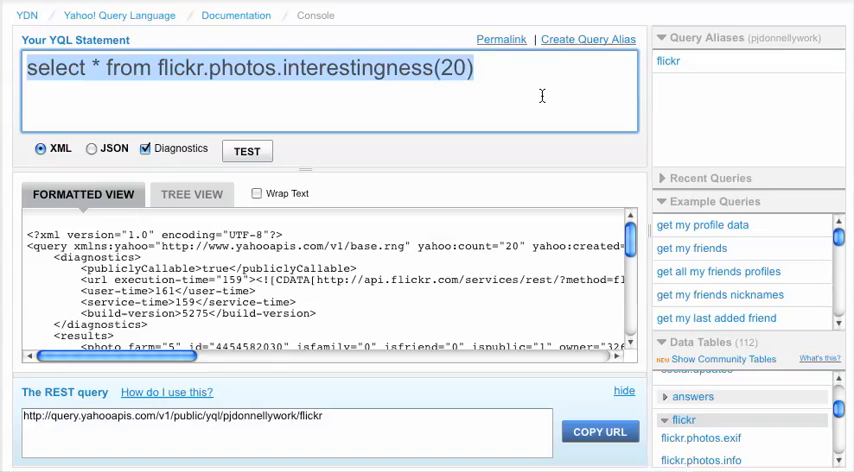
pyautogui.write('select * f')
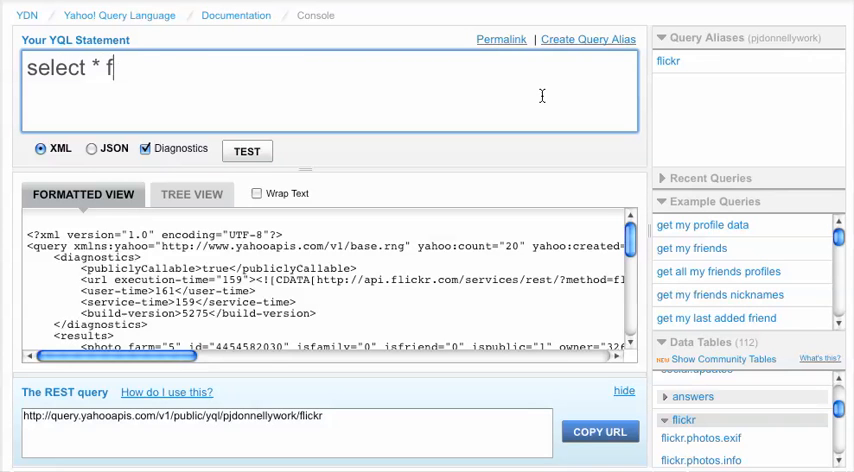
pyautogui.write('rom html')
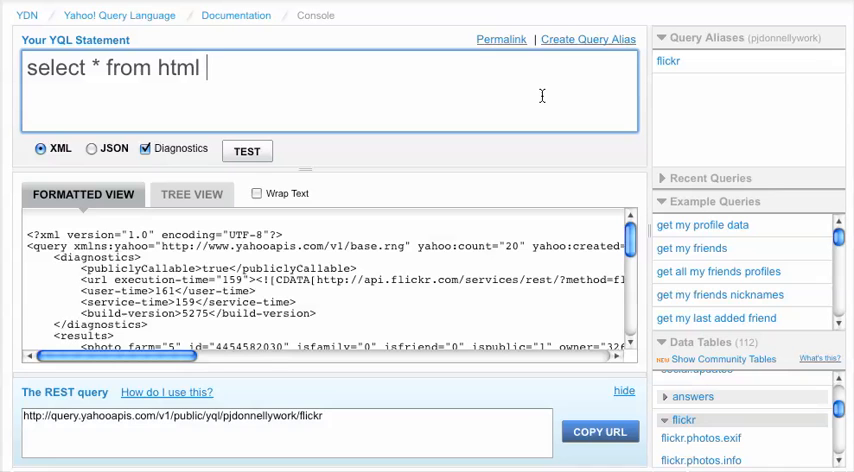
pyautogui.write('where url=')
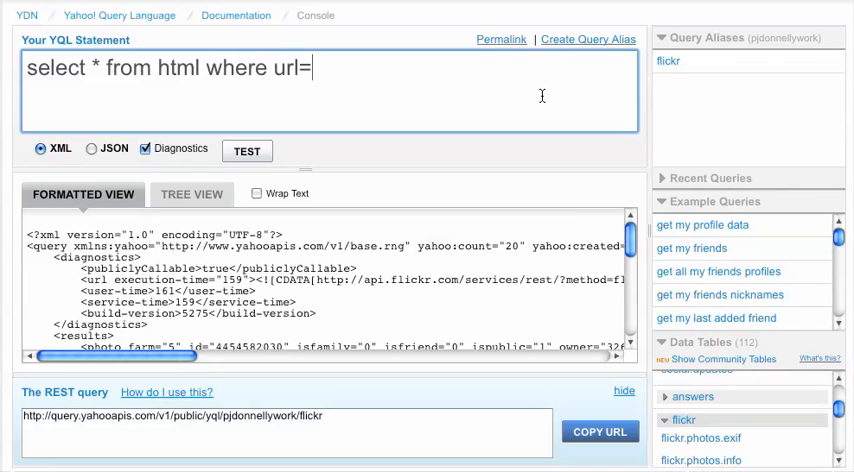
pyautogui.write('@url')
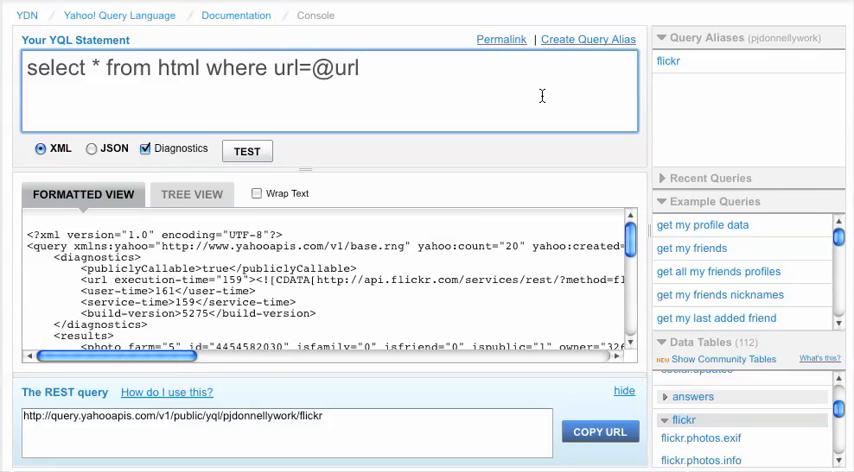
pyautogui.doubleClick(347, 68)
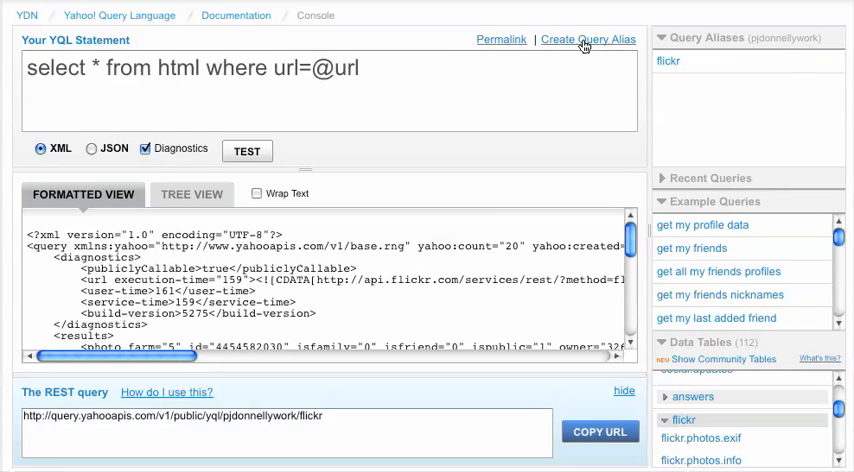
# Step: Save the html query as alias 'getpage' and load its endpoint into the REST query
pyautogui.write('getpage')
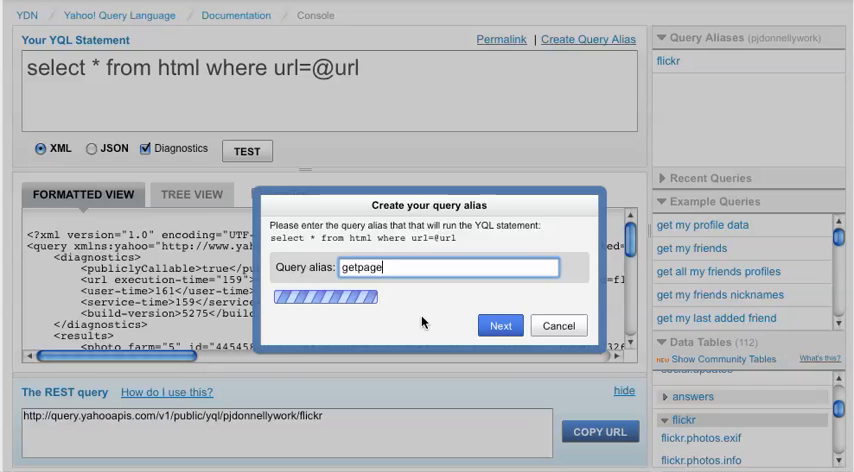
pyautogui.click(501, 325)
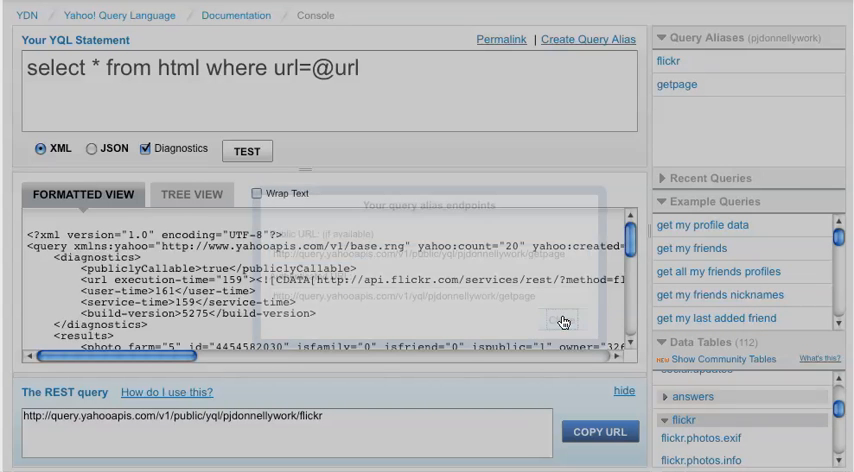
pyautogui.click(678, 85)
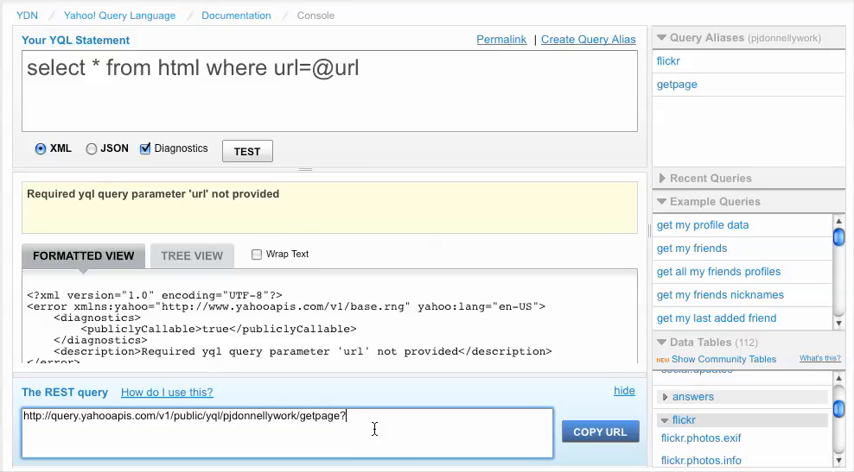
# Step: Append '?url=omg.com' to the getpage alias URL in the REST query
pyautogui.write('?url')
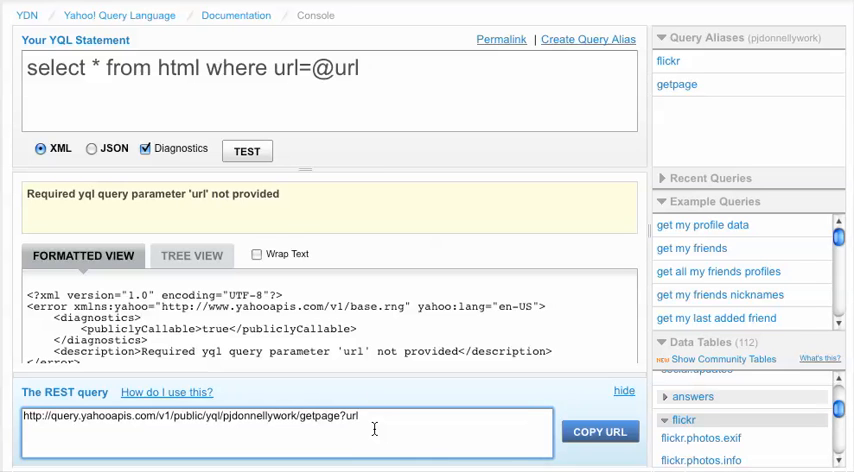
pyautogui.write('omg.com')
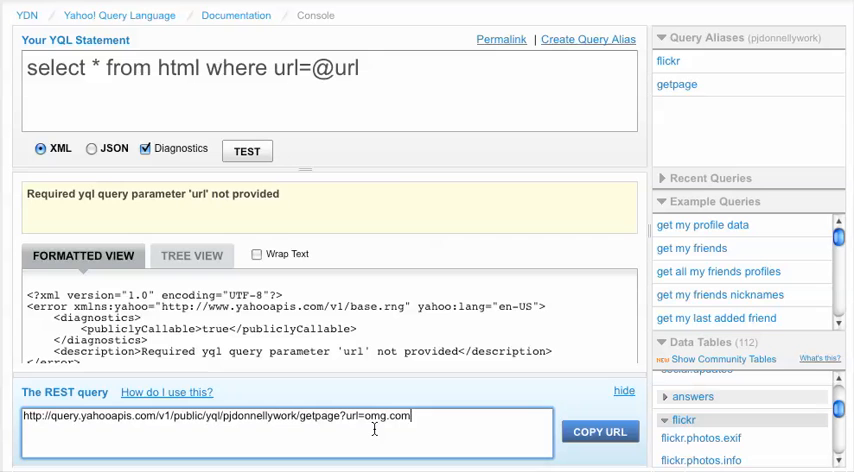